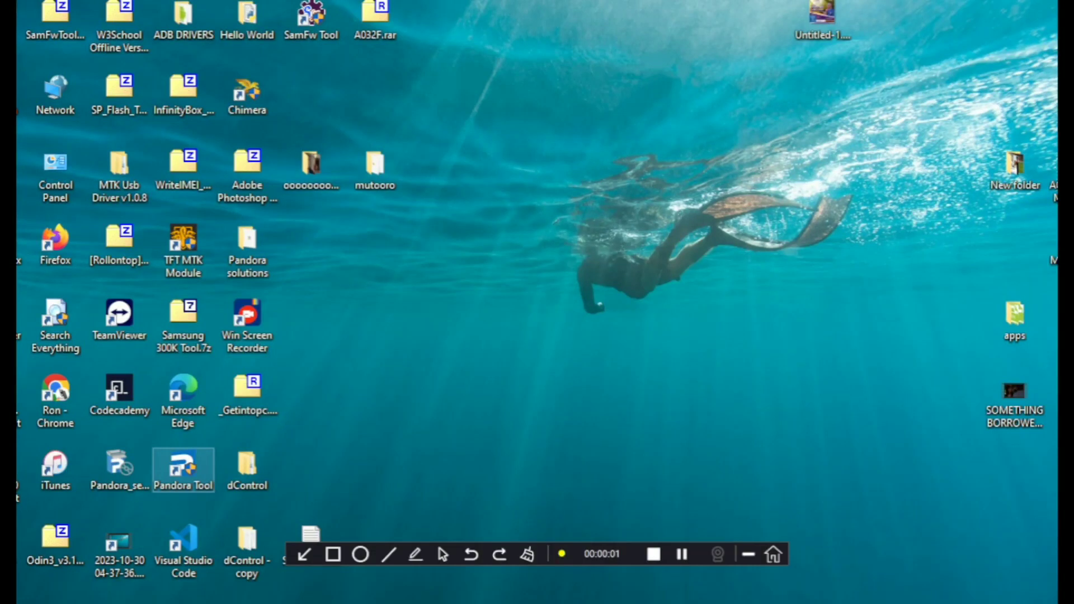
Launch Pandora Tool from its desktop shortcut to reach the License login page
{"action": "right_click", "coordinate": [183, 469]}
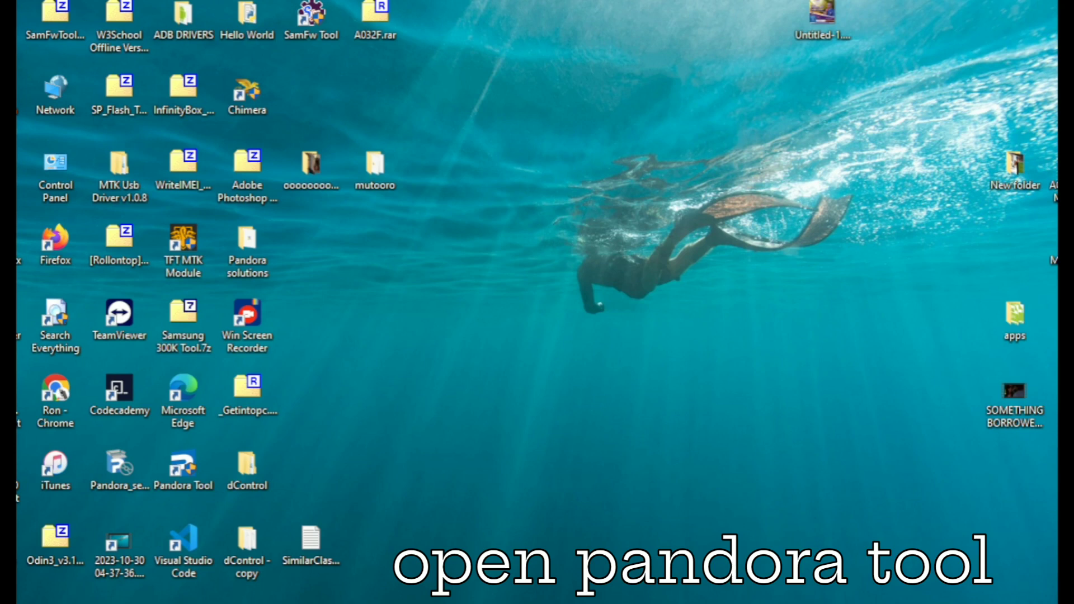
{"action": "double_click", "coordinate": [183, 466]}
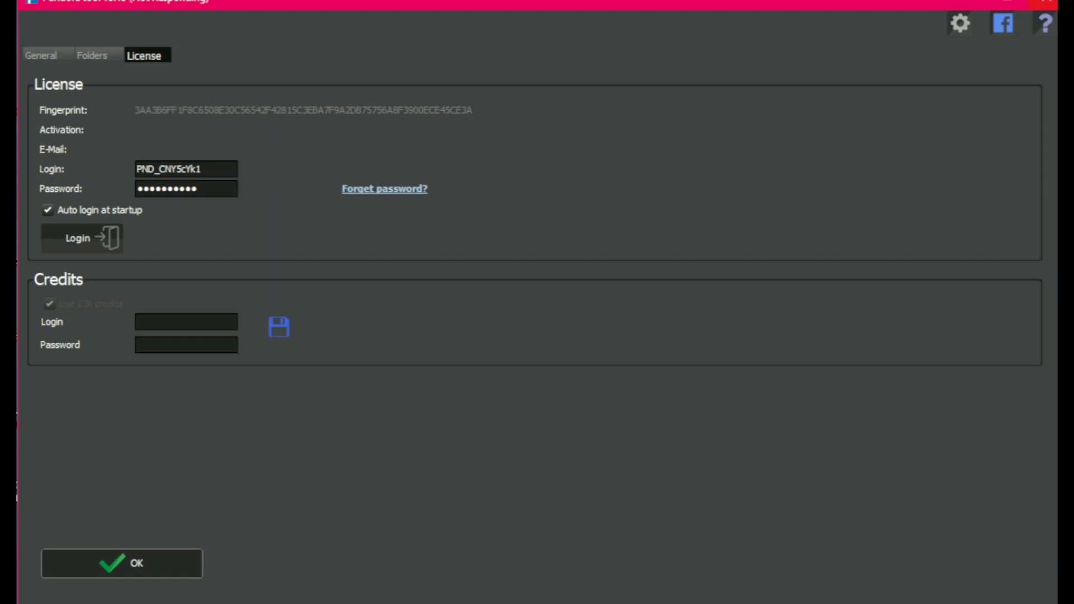
Log in to the Pandora license account, retrying after a connection timeout, then close settings
{"action": "left_click", "coordinate": [80, 238]}
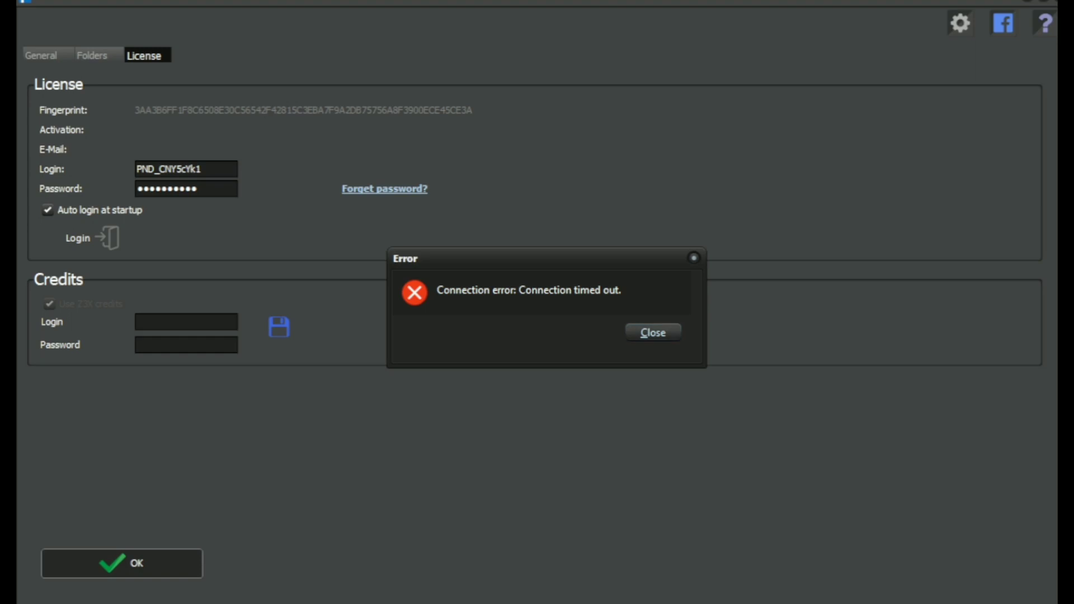
{"action": "left_click", "coordinate": [651, 332]}
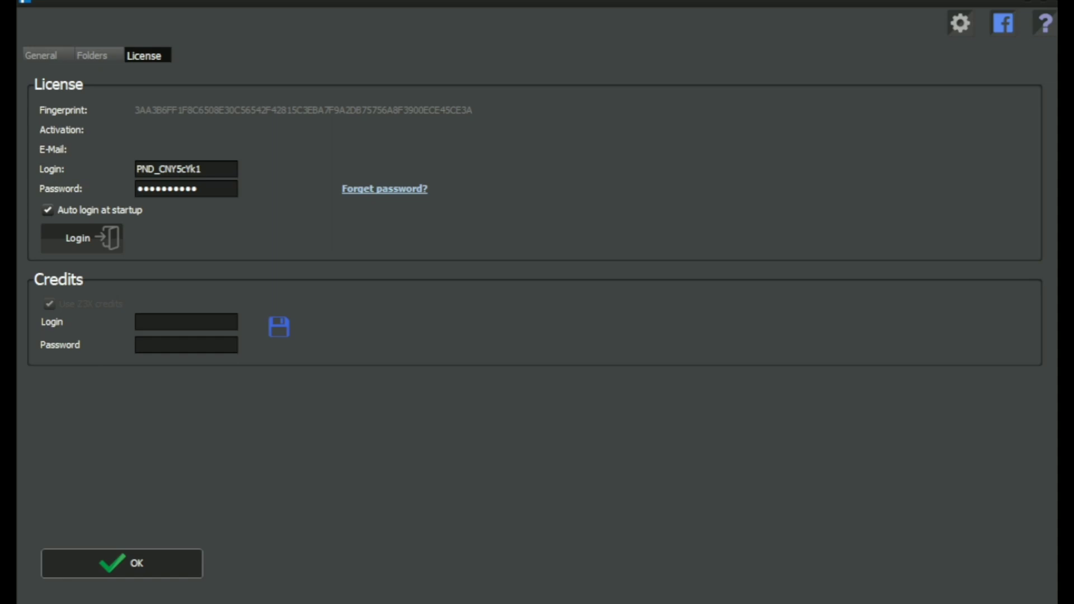
{"action": "left_click", "coordinate": [81, 238]}
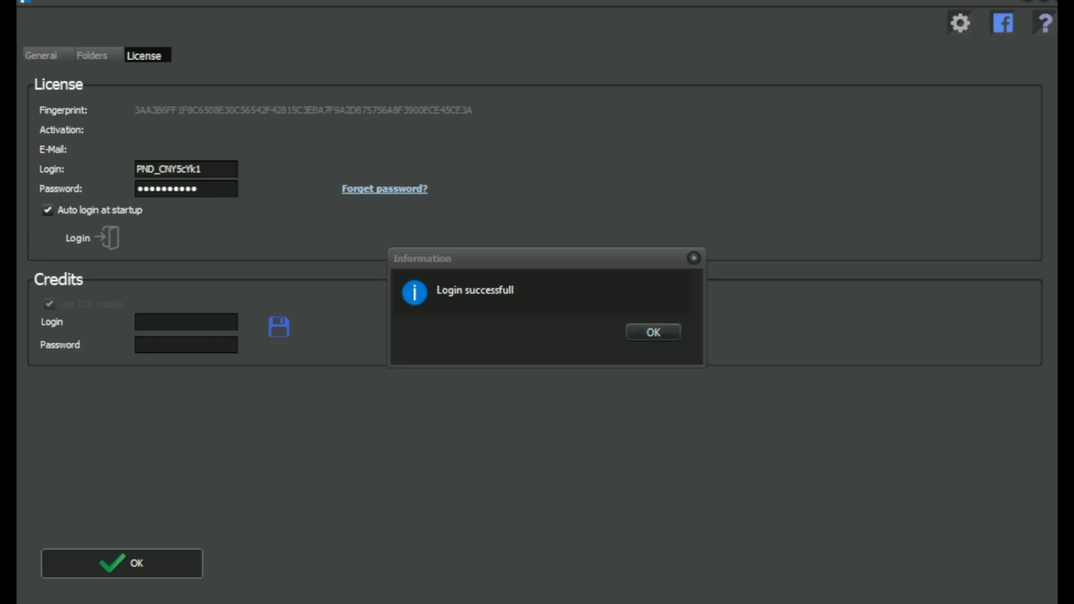
{"action": "left_click", "coordinate": [651, 332]}
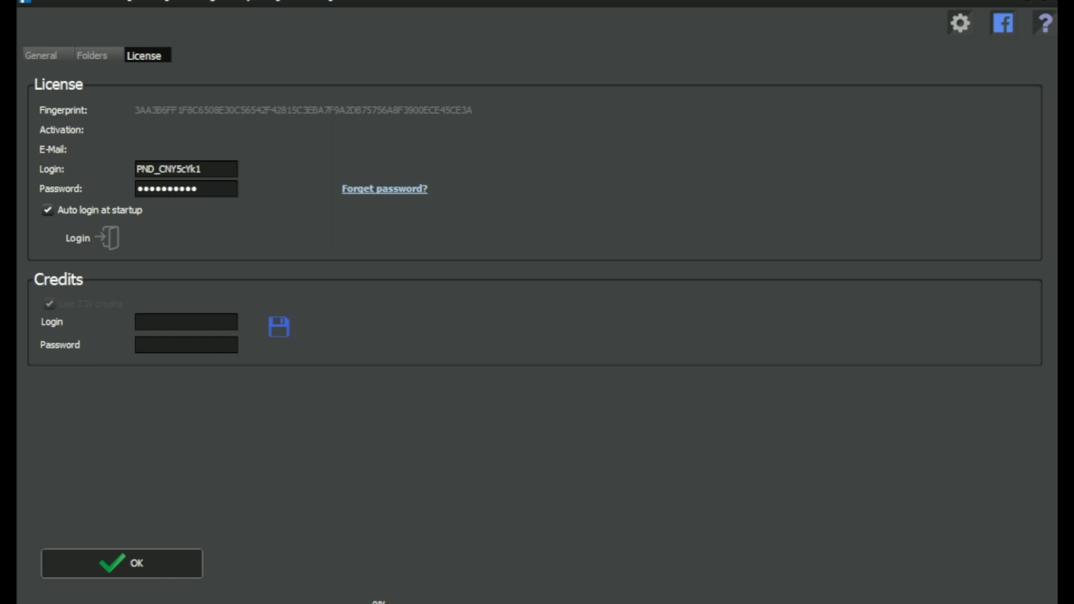
{"action": "left_click", "coordinate": [122, 563]}
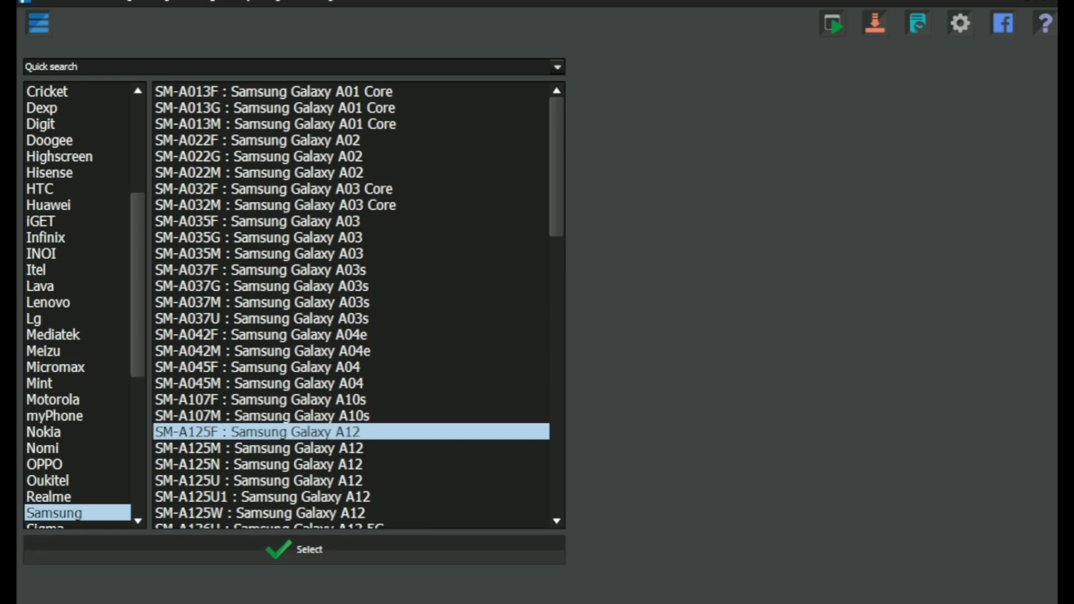
Select the SM-A125F : Samsung Galaxy A12 model from the Samsung list
{"action": "left_click", "coordinate": [295, 549]}
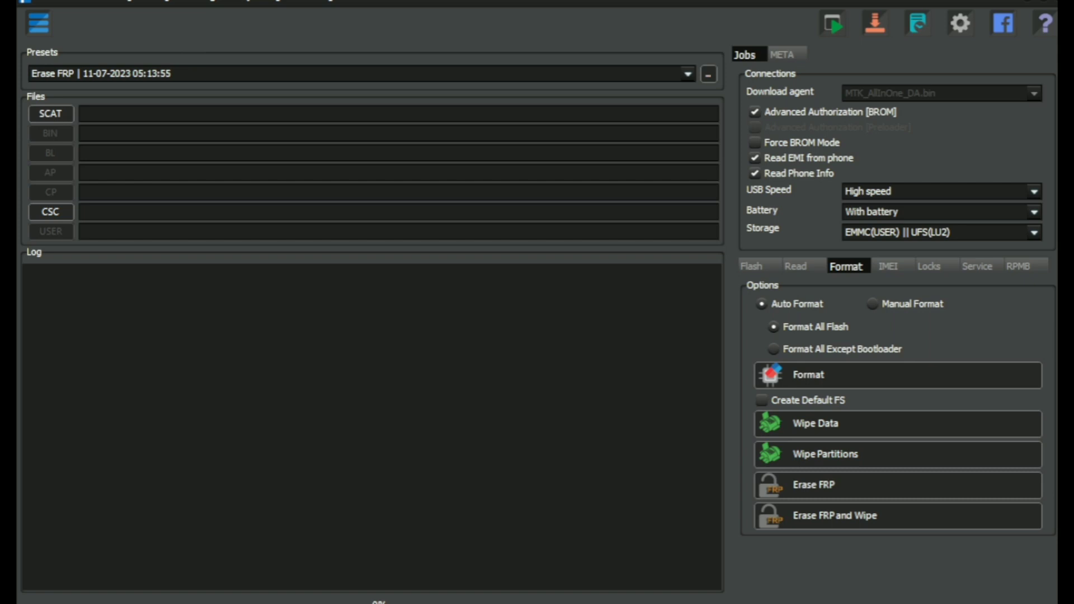
Launch Erase FRP from the Format jobs for the SM-A125F
{"action": "left_click", "coordinate": [811, 485]}
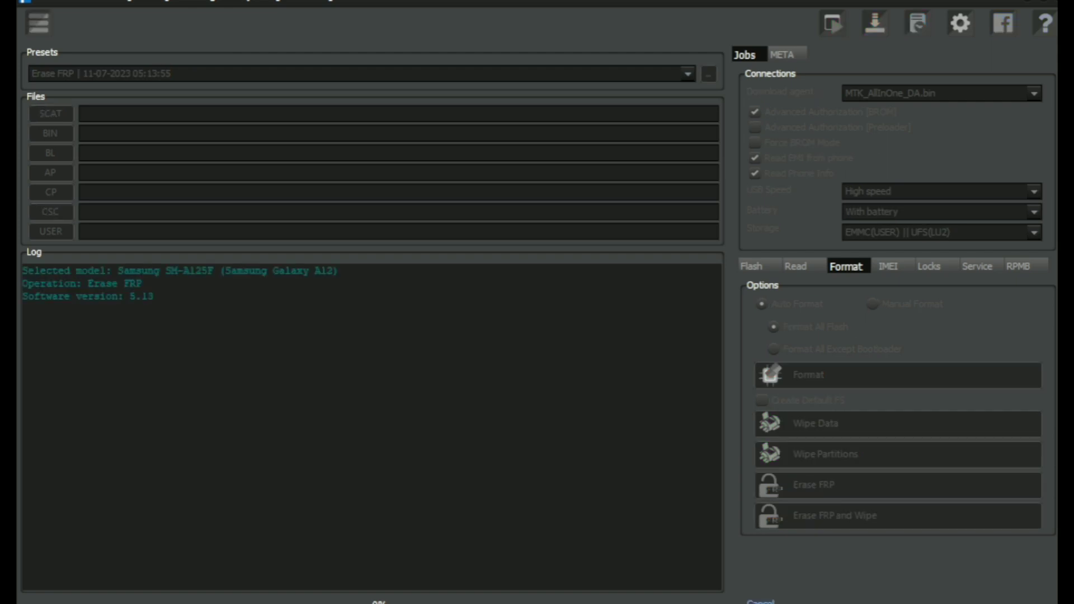
Confirm the Erase FRP prompt so the log shows 'Waiting for device' in BROM mode
{"action": "left_click", "coordinate": [811, 485]}
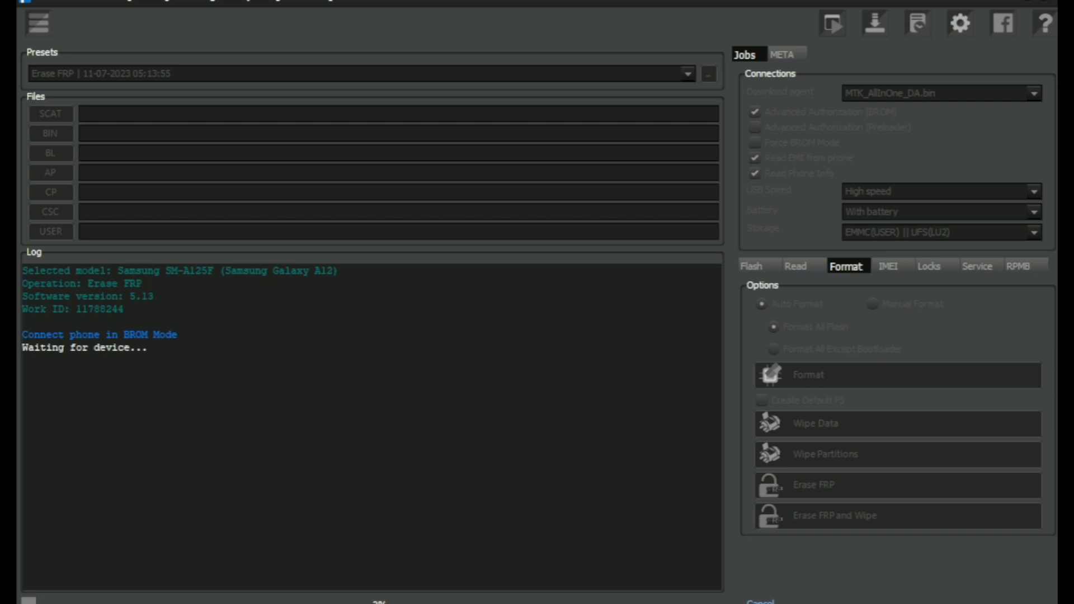